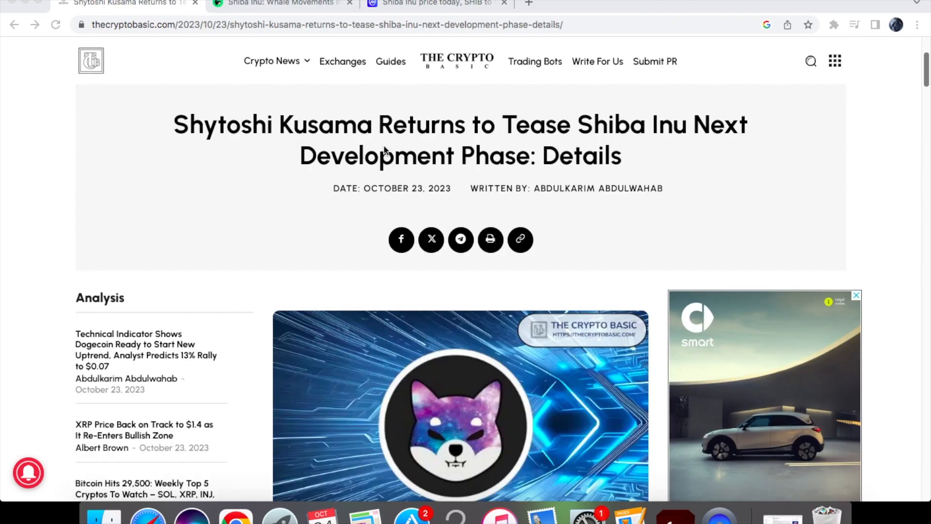
pyautogui.moveTo(264, 151)
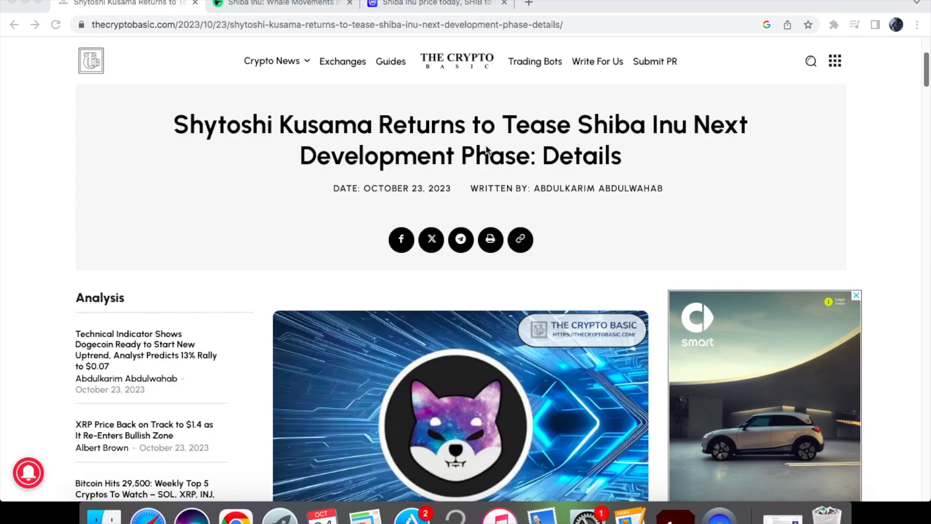
pyautogui.moveTo(501, 162)
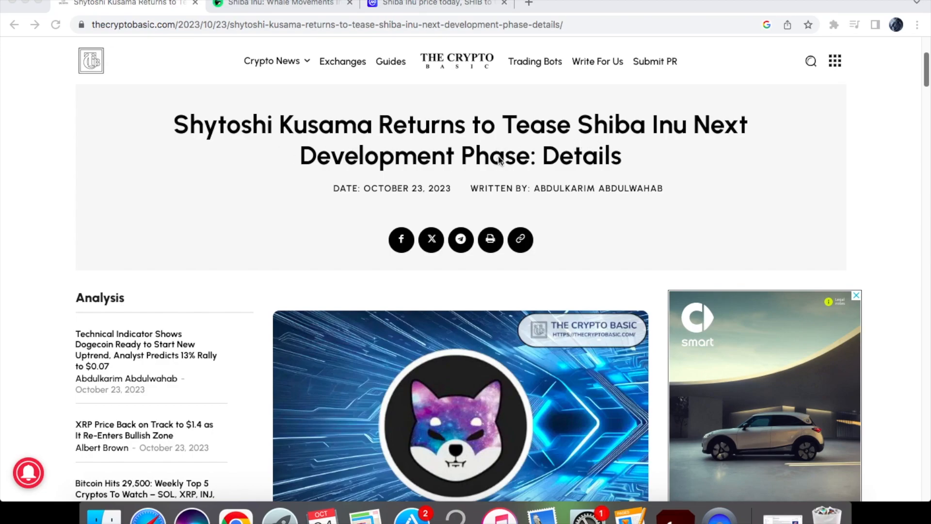
# Step: Read down through the middle of The Crypto Basic Shiba Inu article
pyautogui.scroll(-3)
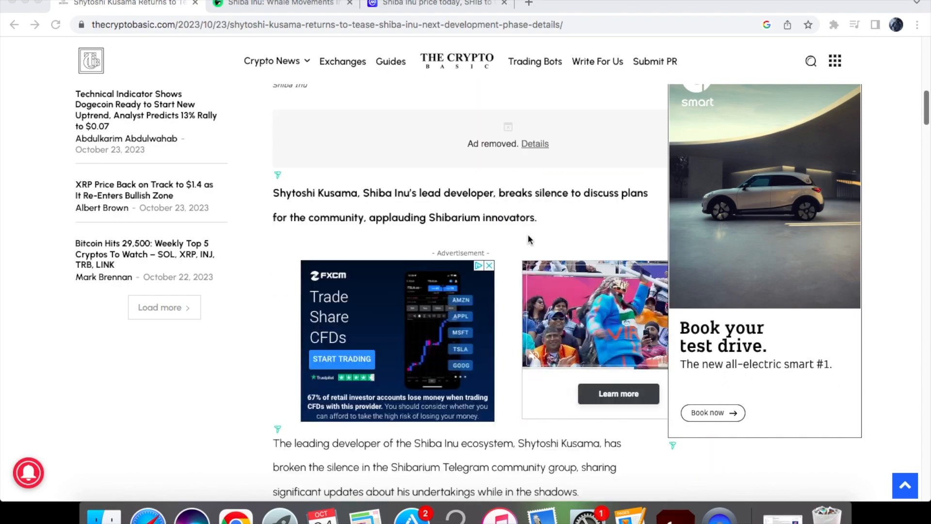
pyautogui.scroll(-3)
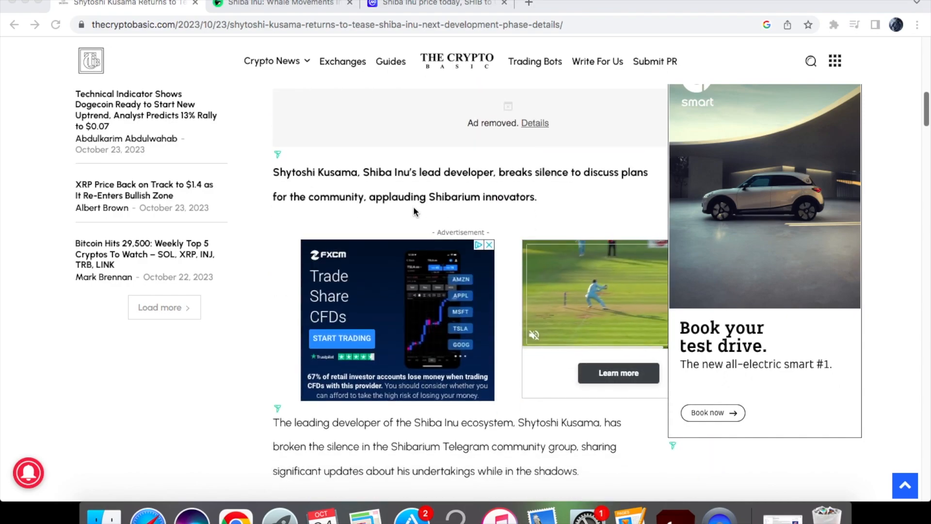
pyautogui.scroll(-3)
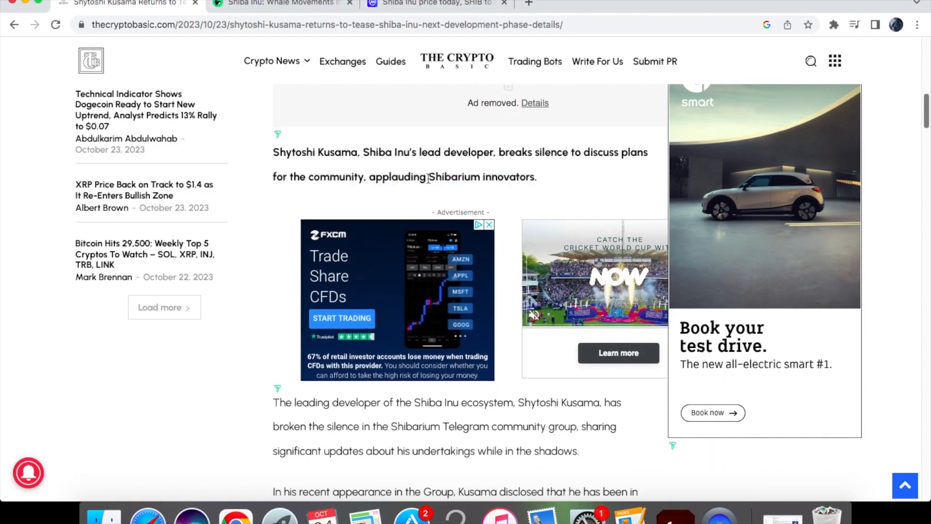
pyautogui.scroll(-3)
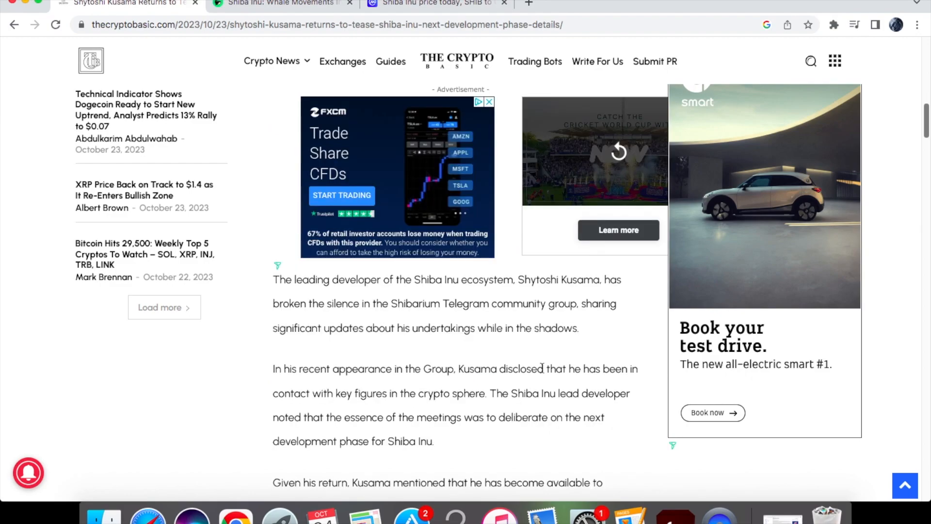
pyautogui.doubleClick(360, 392)
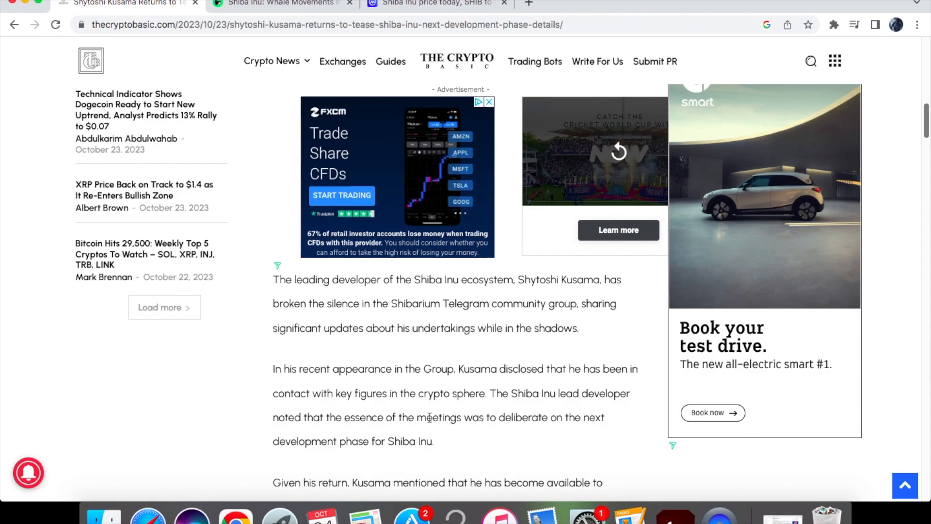
pyautogui.moveTo(429, 417)
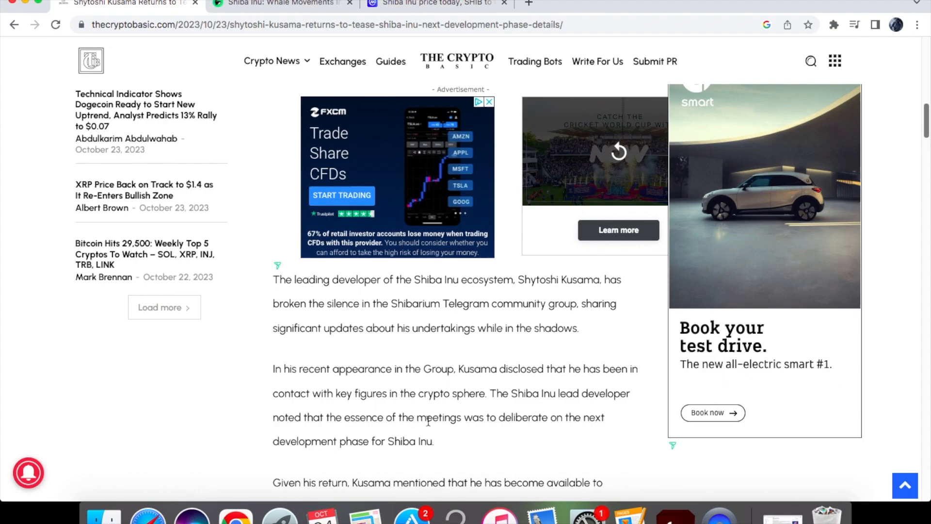
pyautogui.moveTo(380, 437)
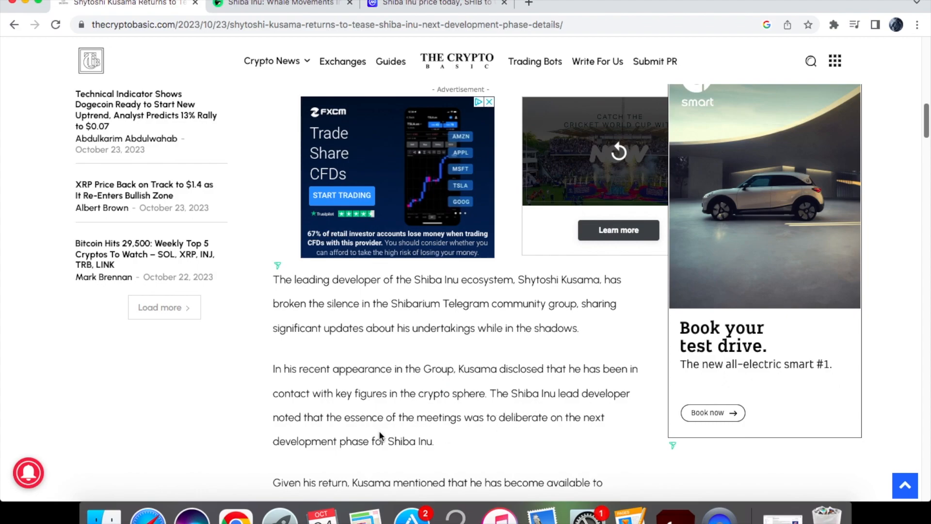
pyautogui.scroll(-3)
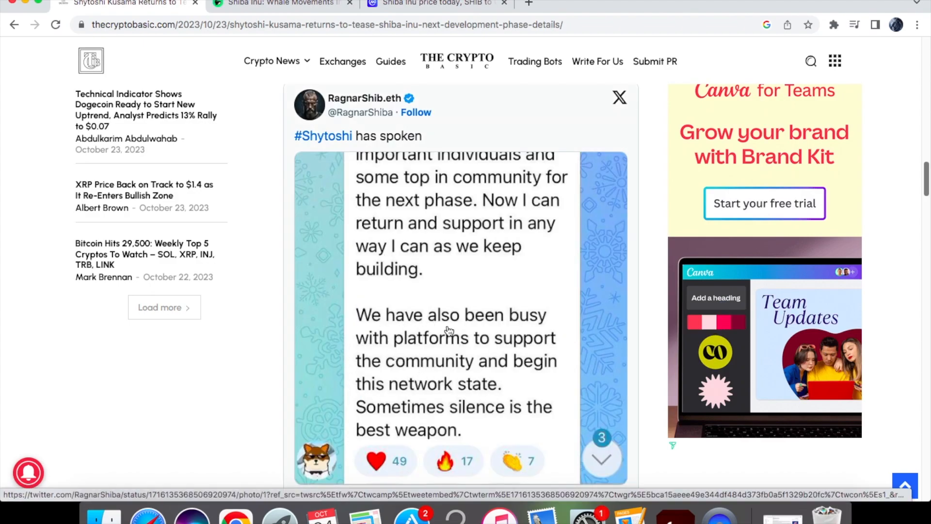
pyautogui.moveTo(503, 358)
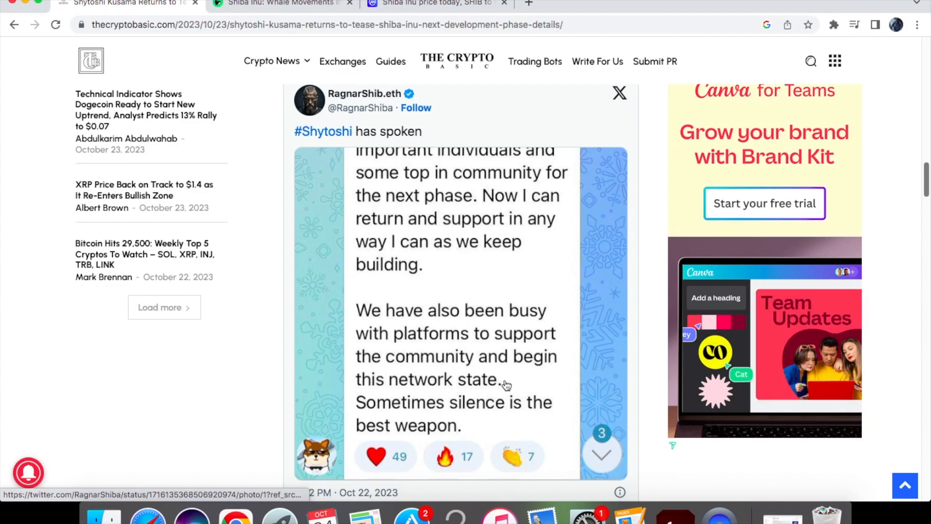
# Step: Finish the article to its end and switch to the Watcher.Guru Shiba Inu whale-movements story
pyautogui.scroll(-3)
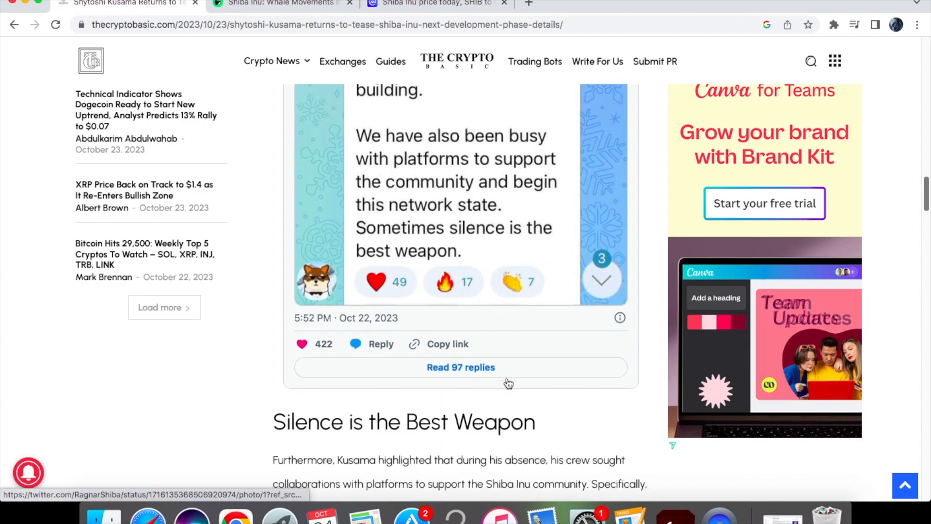
pyautogui.scroll(-3)
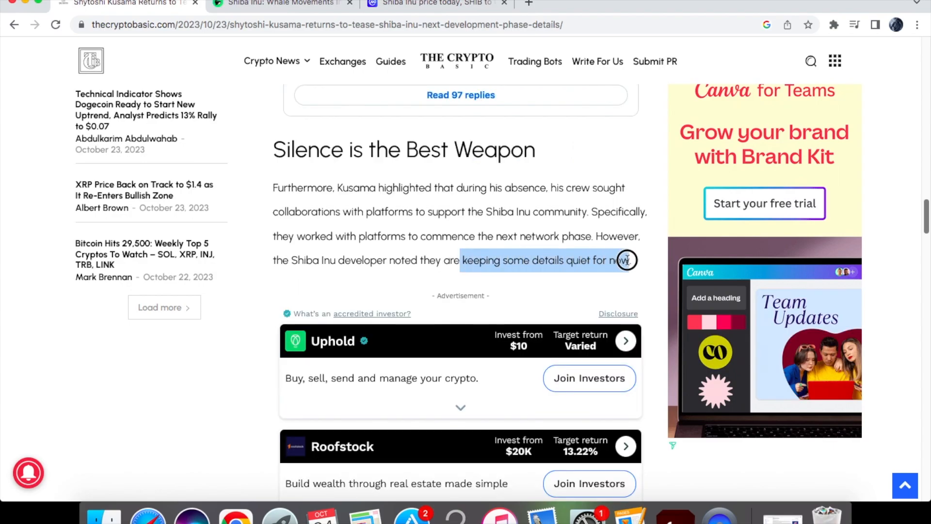
pyautogui.scroll(-3)
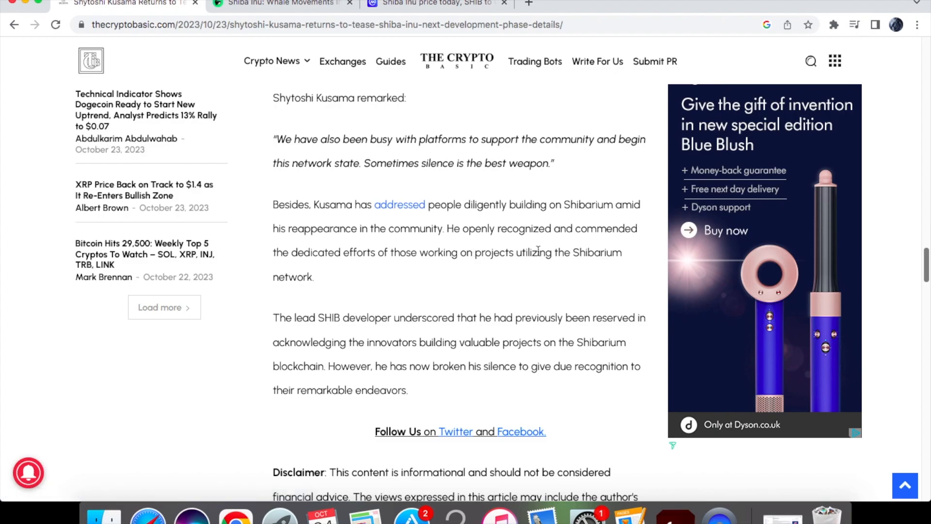
pyautogui.moveTo(467, 271)
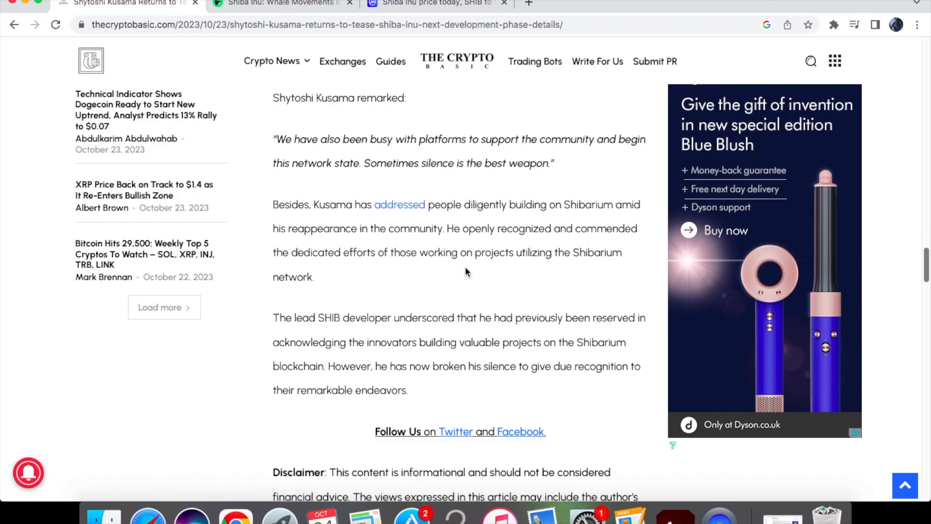
pyautogui.scroll(-3)
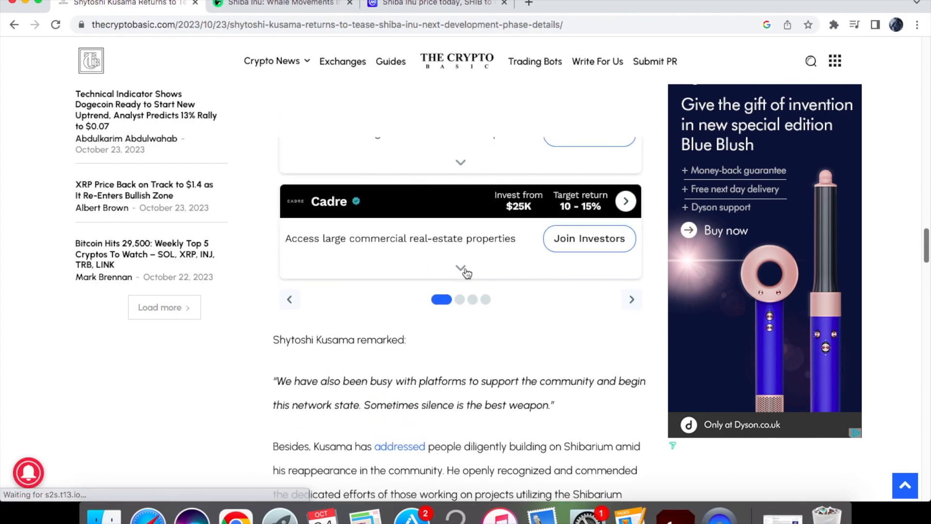
pyautogui.scroll(-3)
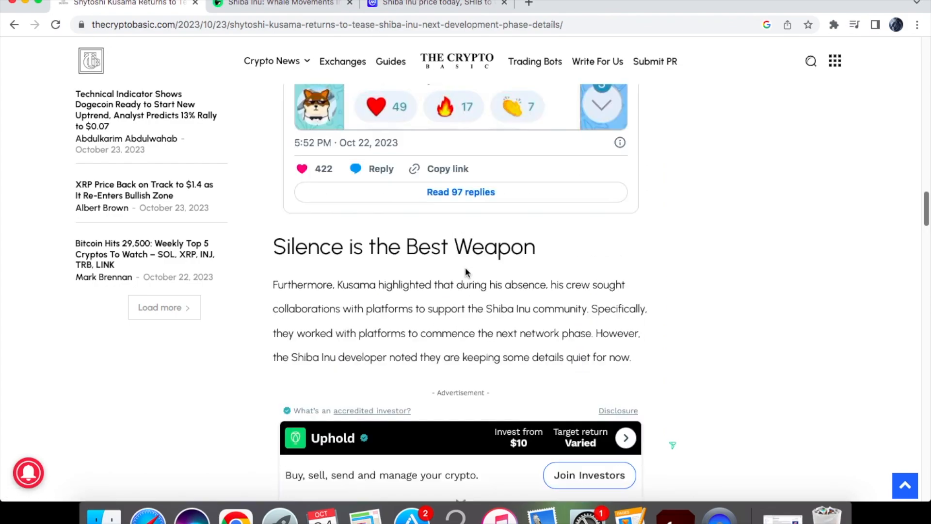
pyautogui.scroll(-3)
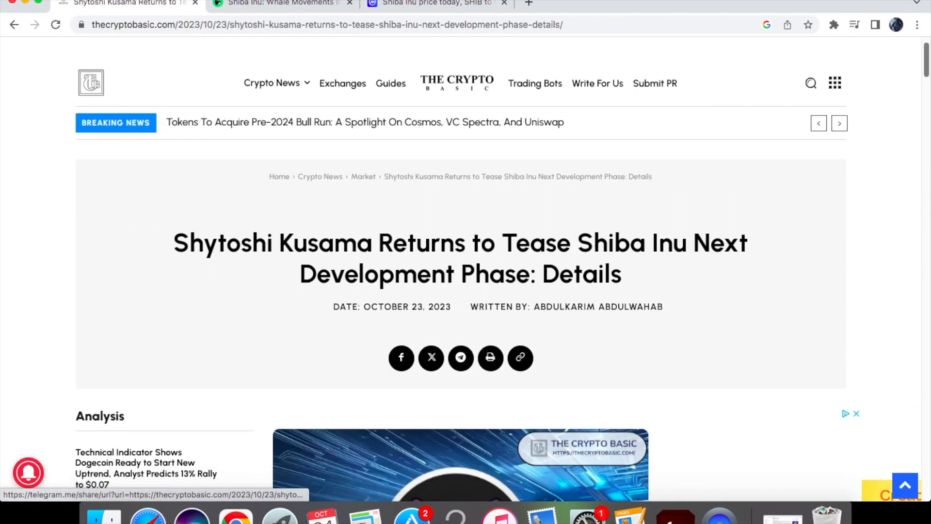
pyautogui.click(279, 2)
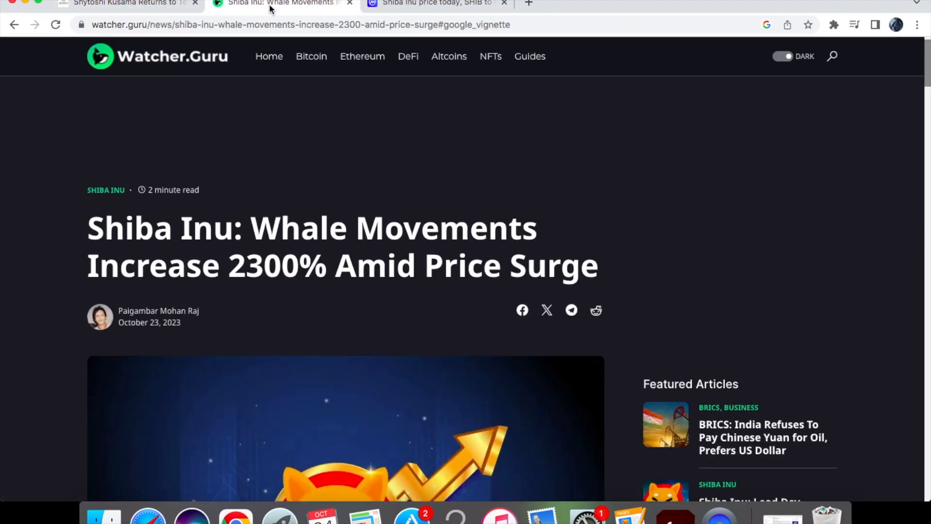
pyautogui.scroll(-3)
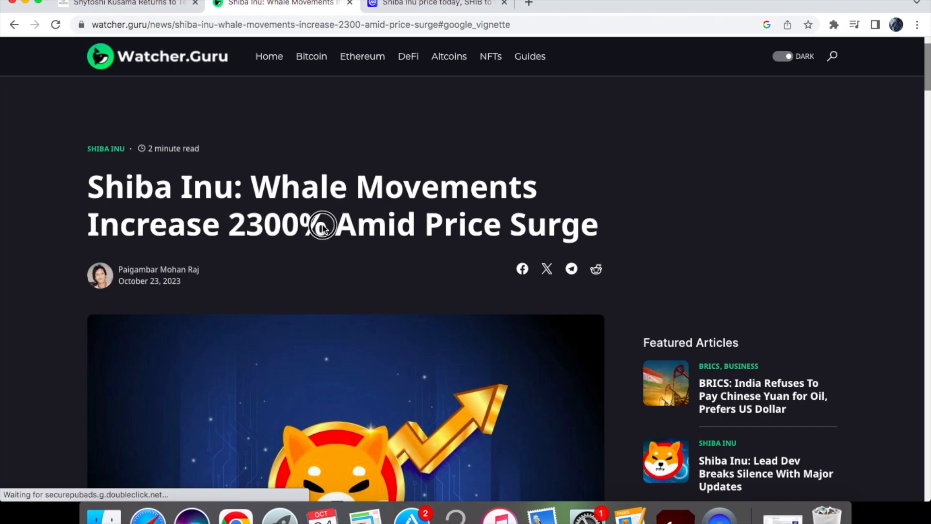
pyautogui.scroll(-3)
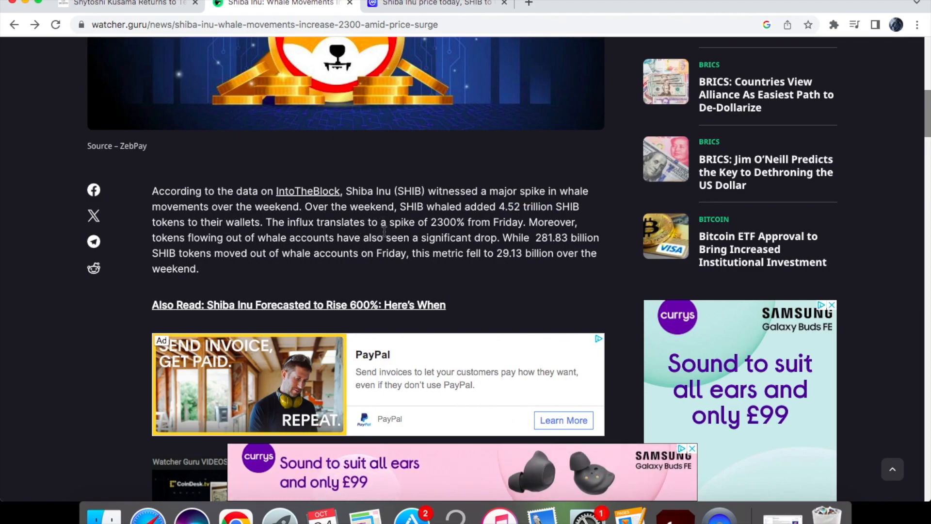
pyautogui.moveTo(430, 222); pyautogui.dragTo(502, 221)
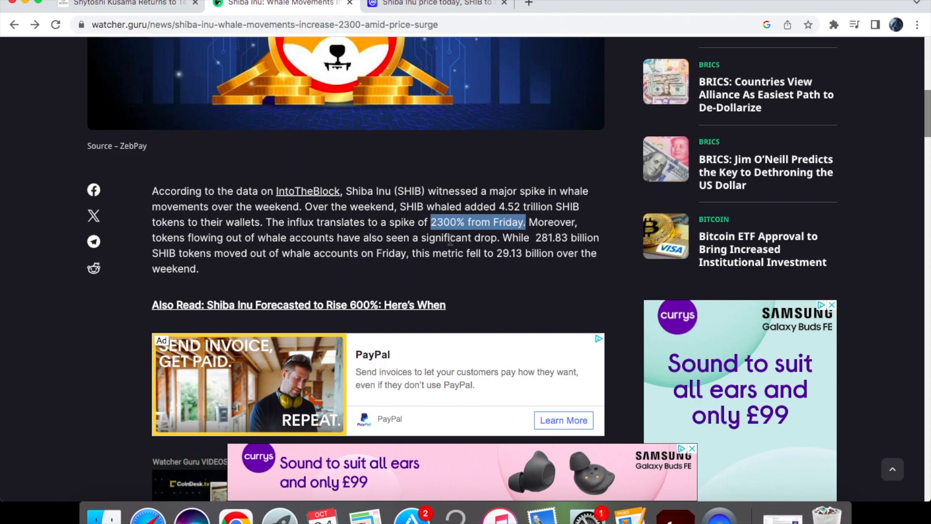
pyautogui.scroll(-3)
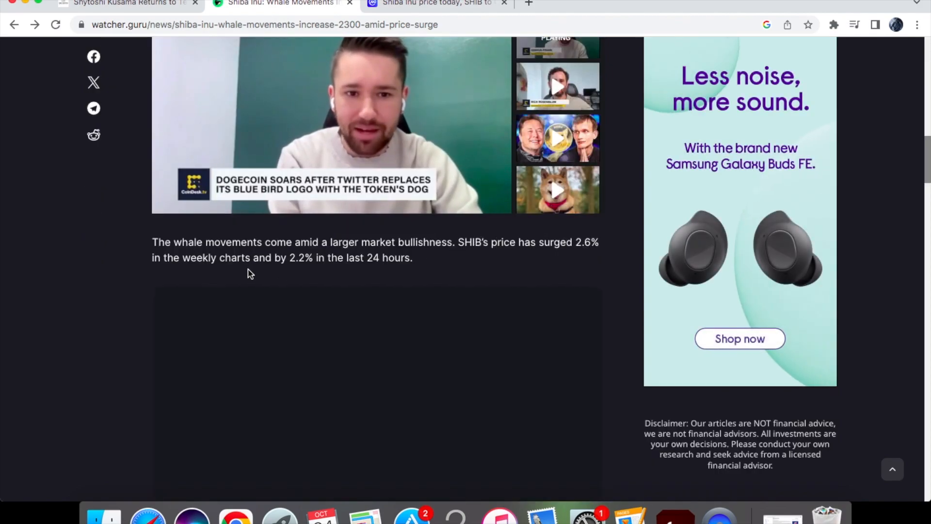
pyautogui.scroll(-3)
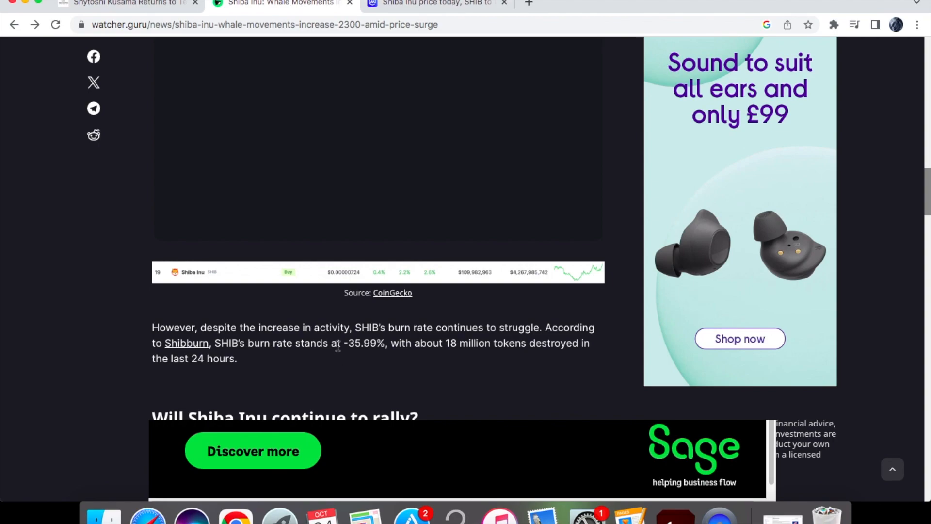
pyautogui.moveTo(413, 353)
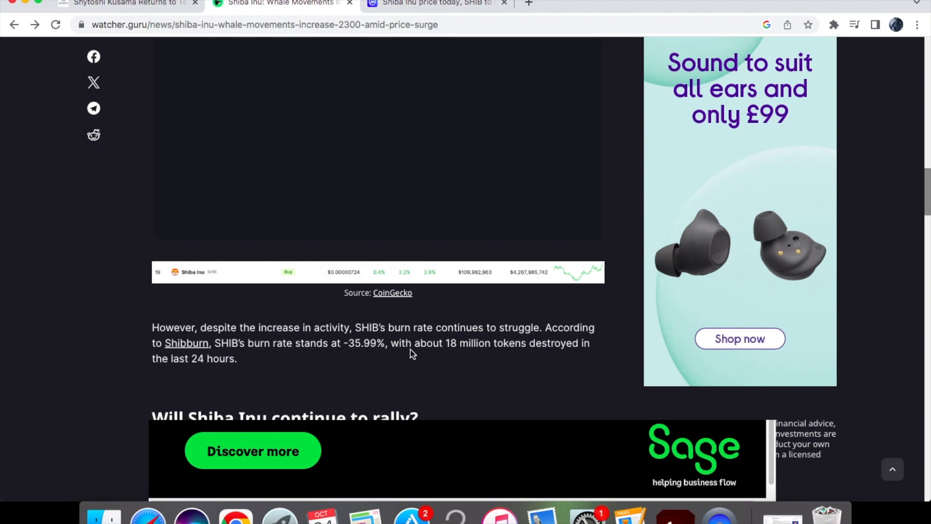
pyautogui.moveTo(540, 353)
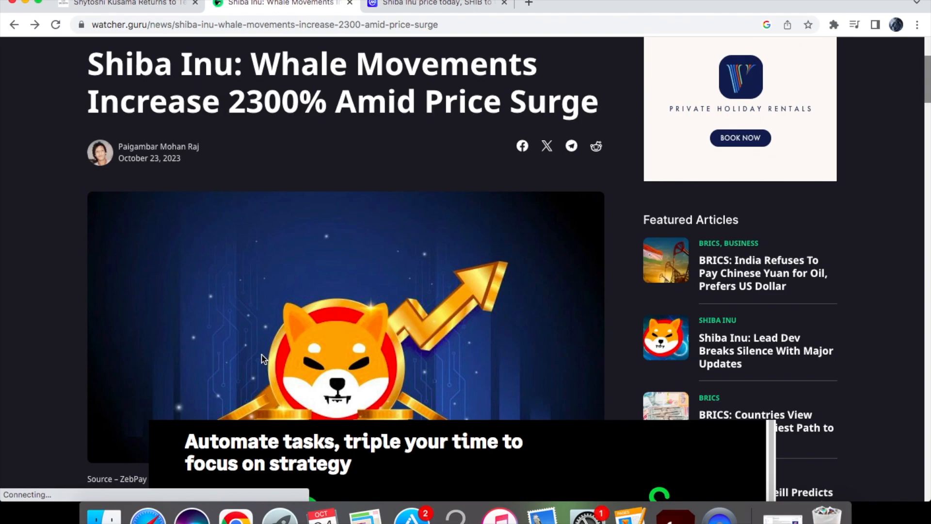
pyautogui.moveTo(385, 5)
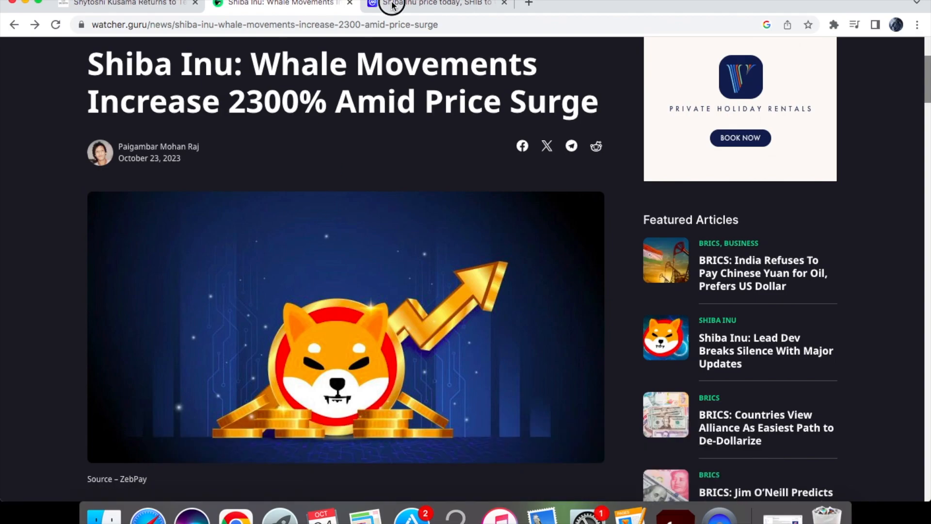
# Step: View the SHIB seven-day price chart showing about a 6% gain, then head to the CoinMarketCap homepage
pyautogui.click(437, 4)
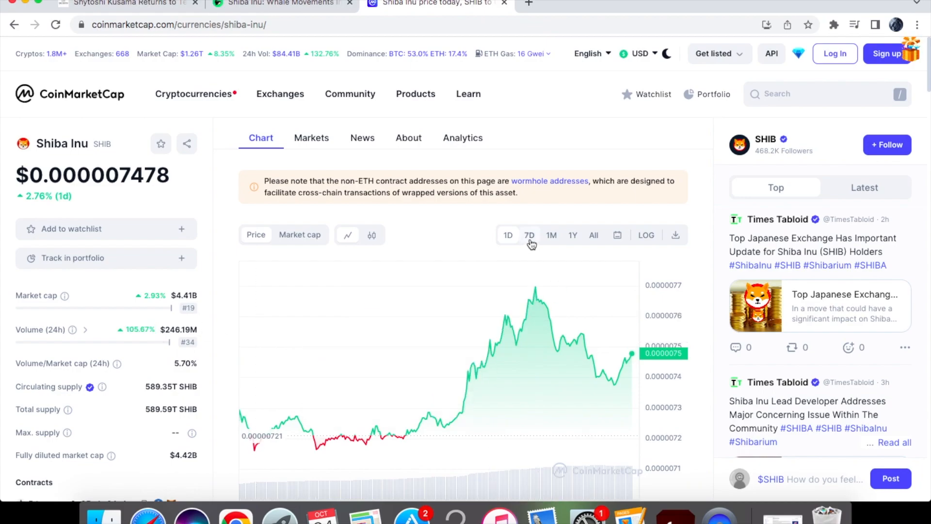
pyautogui.click(530, 235)
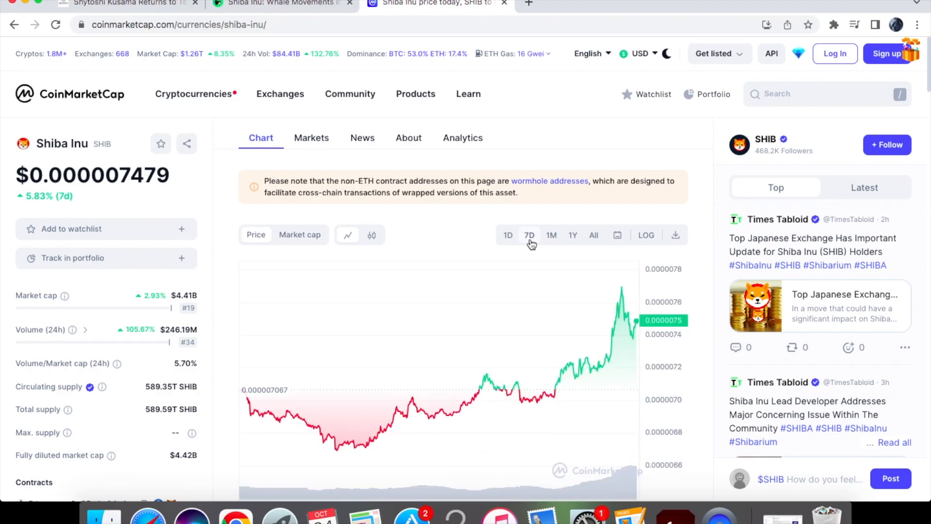
pyautogui.moveTo(622, 291)
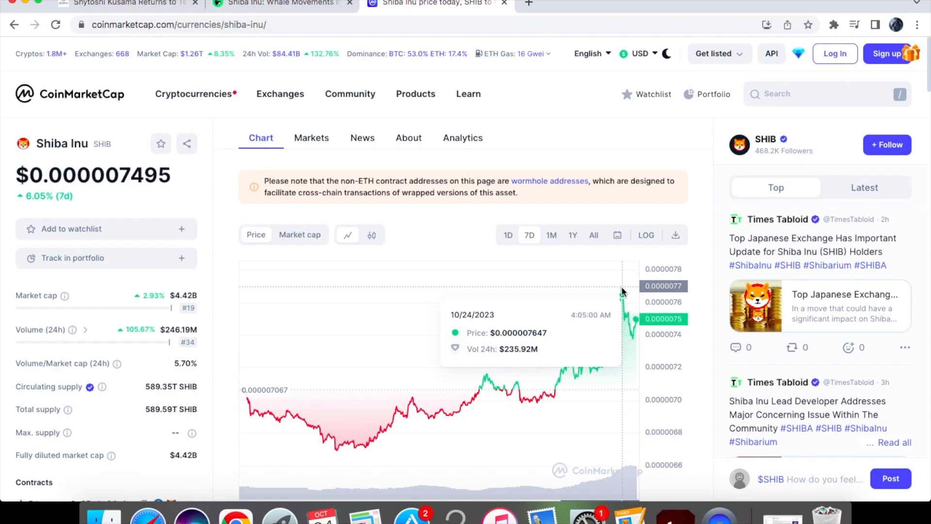
pyautogui.moveTo(619, 305)
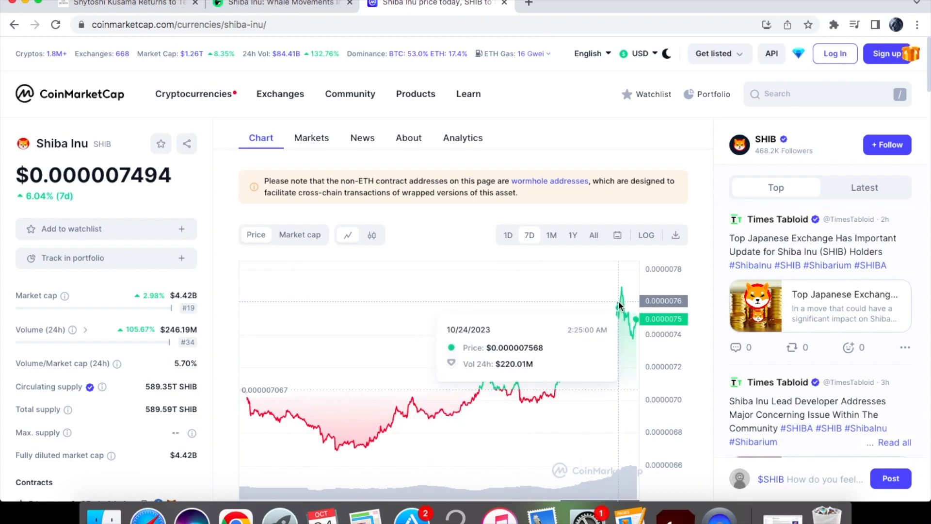
pyautogui.moveTo(290, 160)
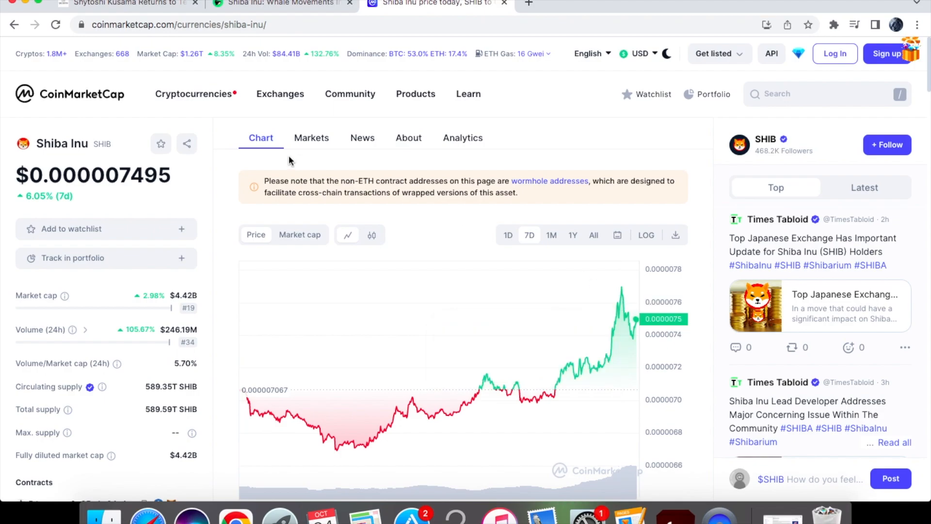
pyautogui.click(69, 93)
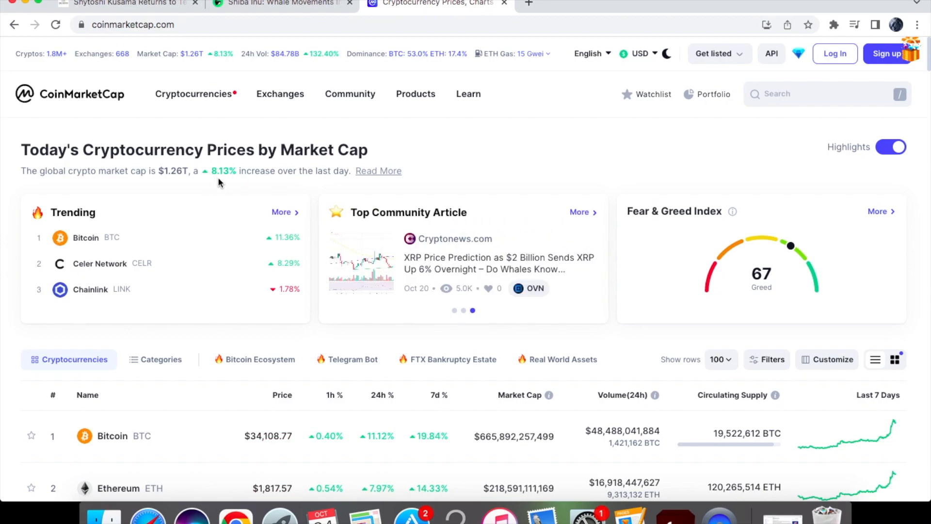
# Step: Scroll the market-cap rankings to Shiba Inu at #19 (up 6.04% over 7 days) and open its coin page
pyautogui.scroll(-3)
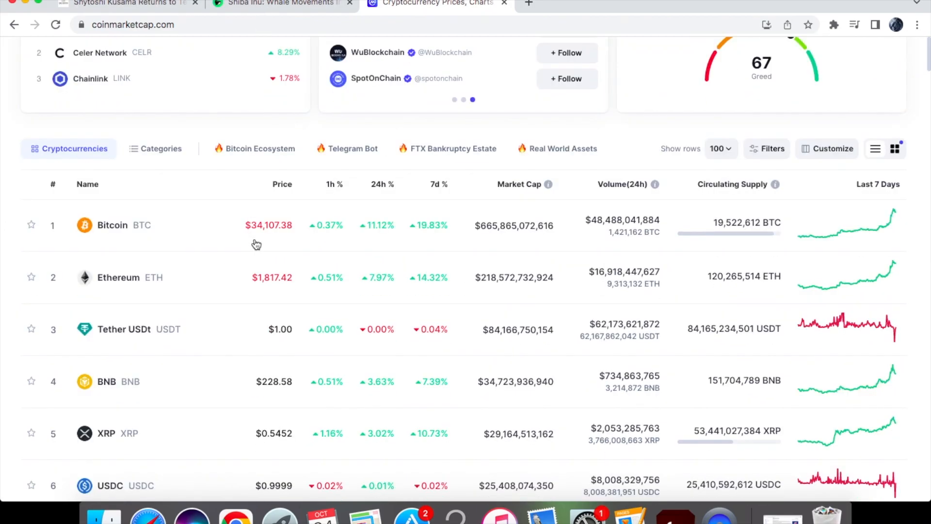
pyautogui.scroll(-3)
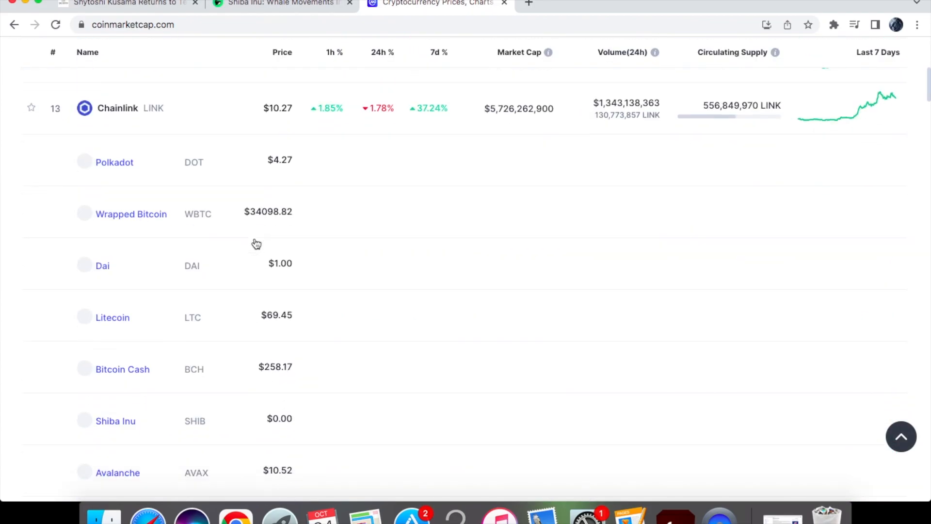
pyautogui.scroll(-3)
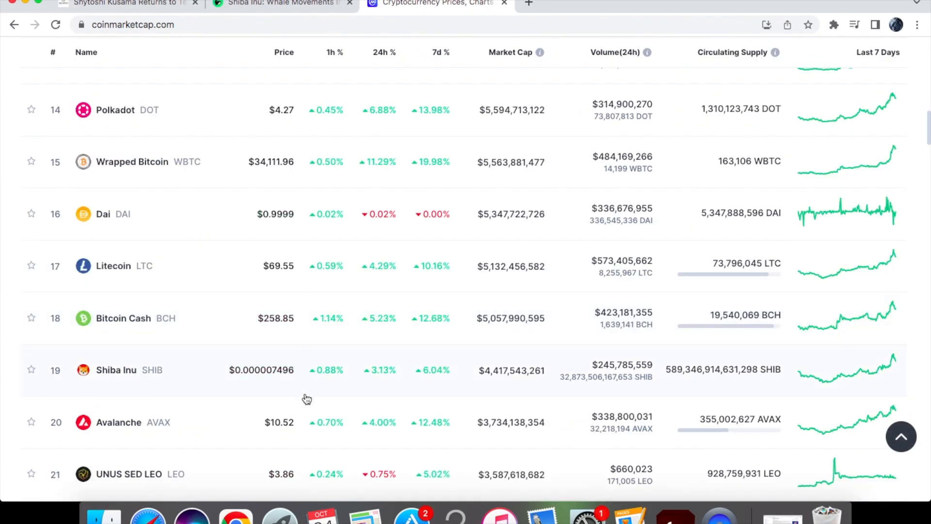
pyautogui.moveTo(434, 380)
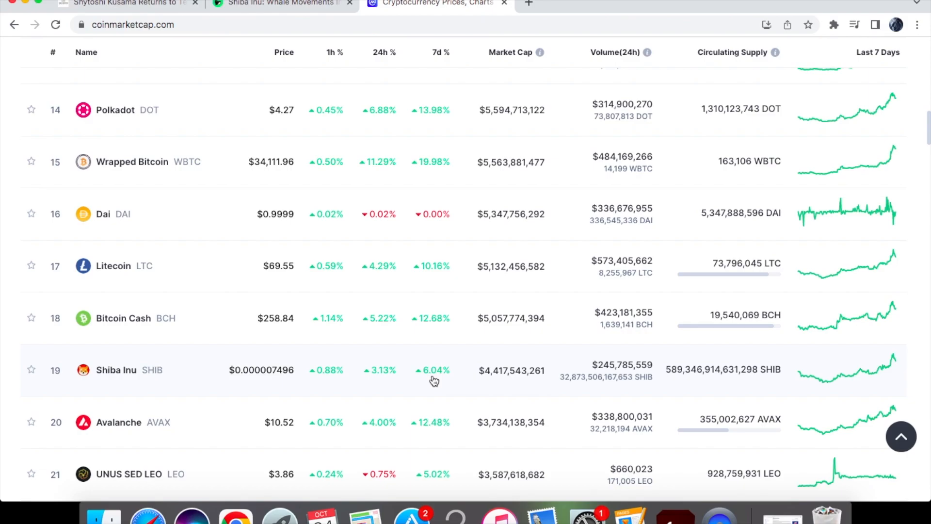
pyautogui.click(116, 369)
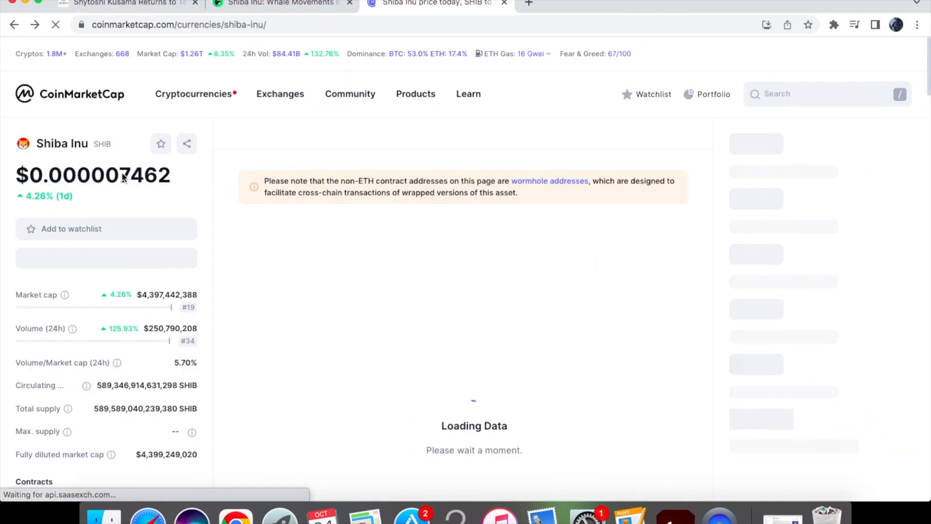